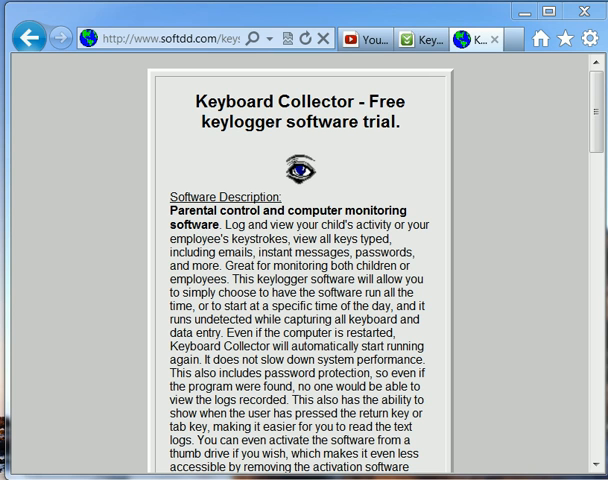
{"action": "mouse_move", "coordinate": [417, 268]}
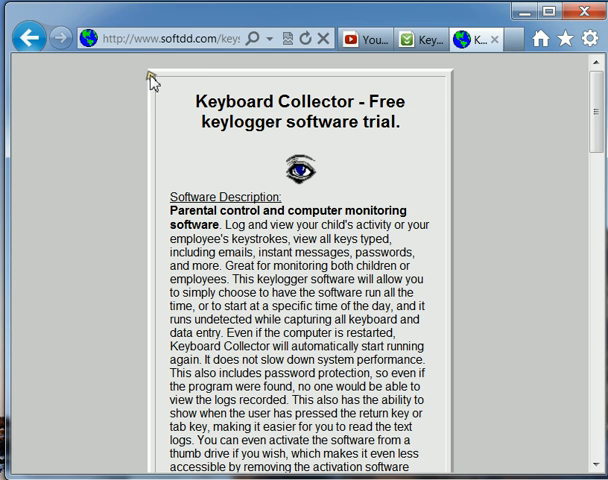
{"action": "mouse_move", "coordinate": [160, 90]}
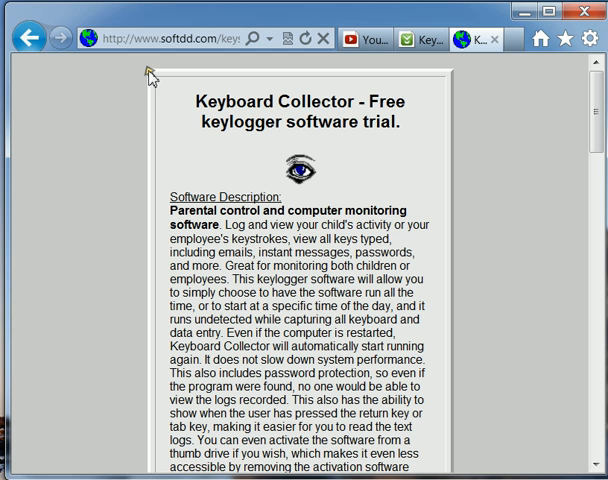
{"action": "mouse_move", "coordinate": [152, 82]}
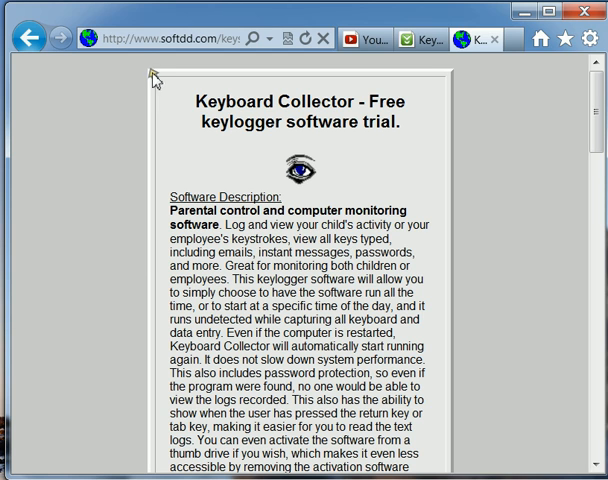
{"action": "mouse_move", "coordinate": [457, 130]}
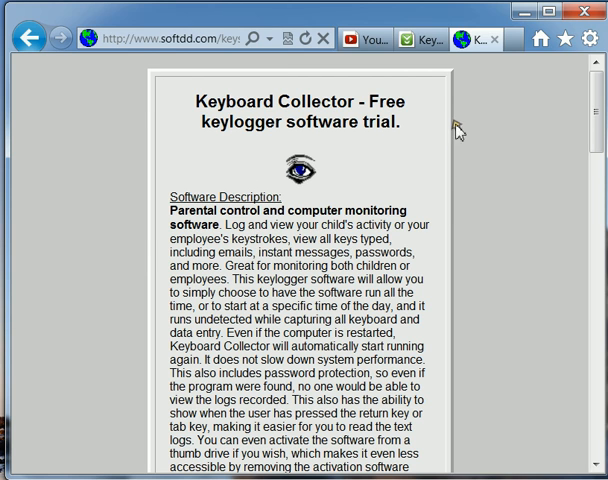
{"action": "mouse_move", "coordinate": [448, 167]}
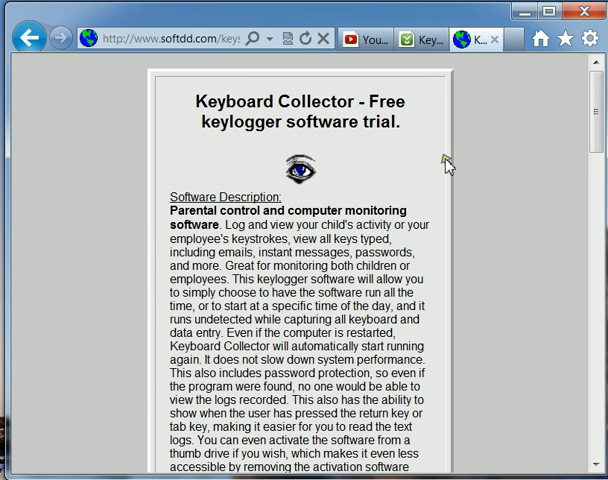
{"action": "mouse_move", "coordinate": [315, 160]}
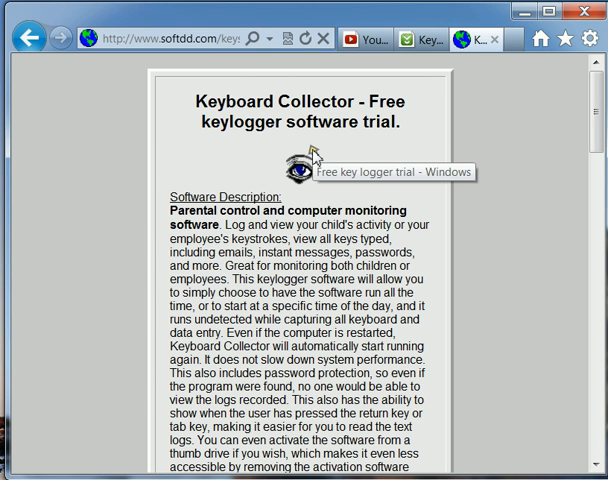
Scroll the Keyboard Collector page past its software description down to the notes and Download.com link.
{"action": "scroll", "scroll_direction": "down", "scroll_amount": 3}
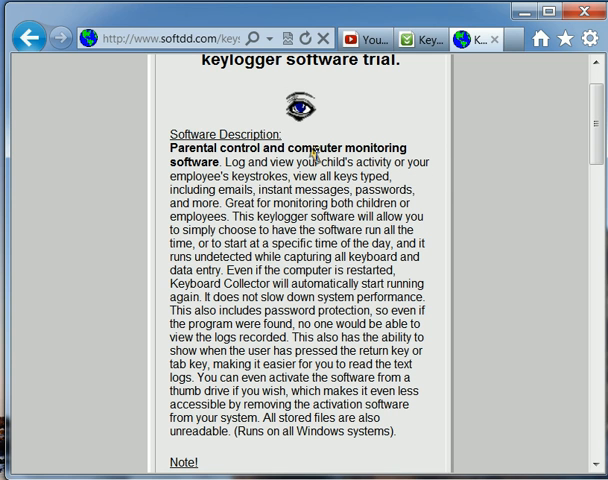
{"action": "mouse_move", "coordinate": [314, 130]}
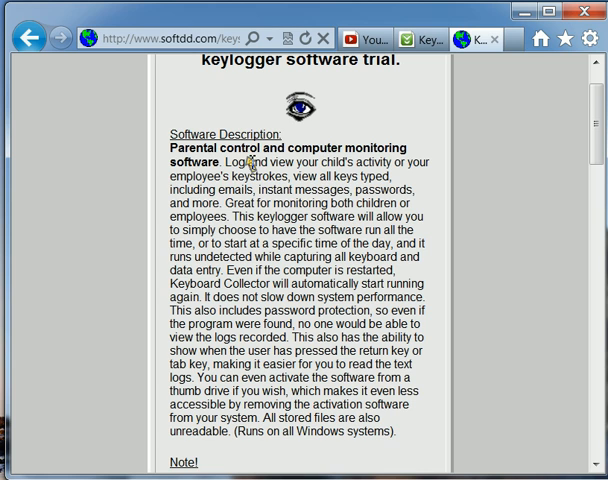
{"action": "scroll", "scroll_direction": "down", "scroll_amount": 3}
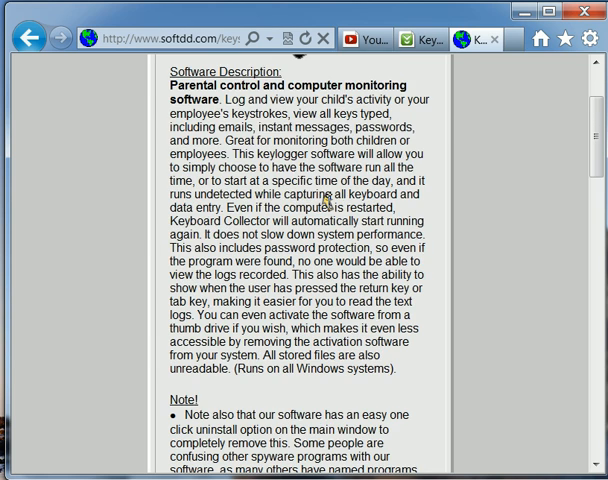
{"action": "scroll", "scroll_direction": "up", "scroll_amount": 3}
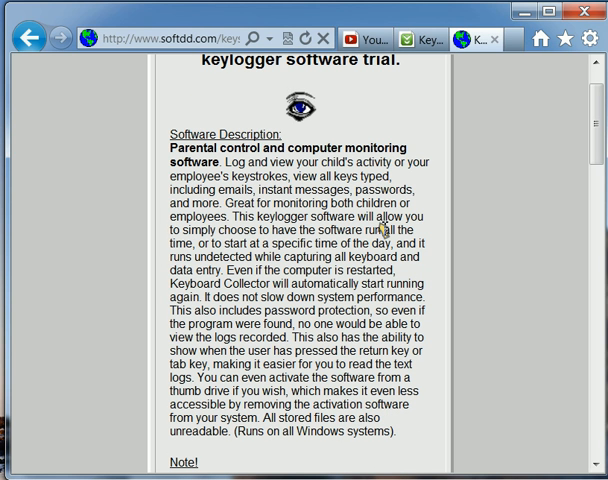
{"action": "scroll", "scroll_direction": "down", "scroll_amount": 3}
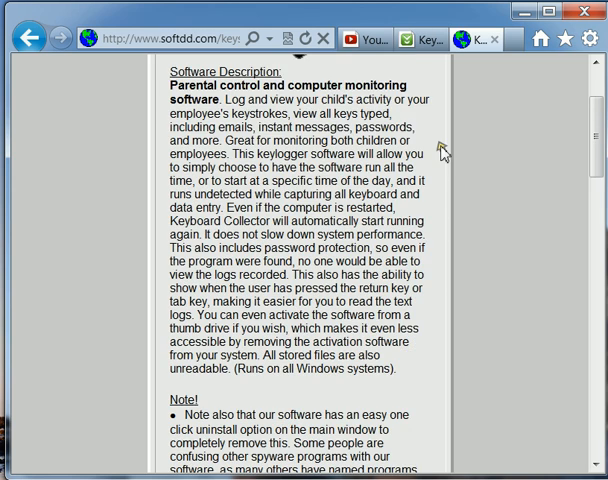
{"action": "scroll", "scroll_direction": "up", "scroll_amount": 3}
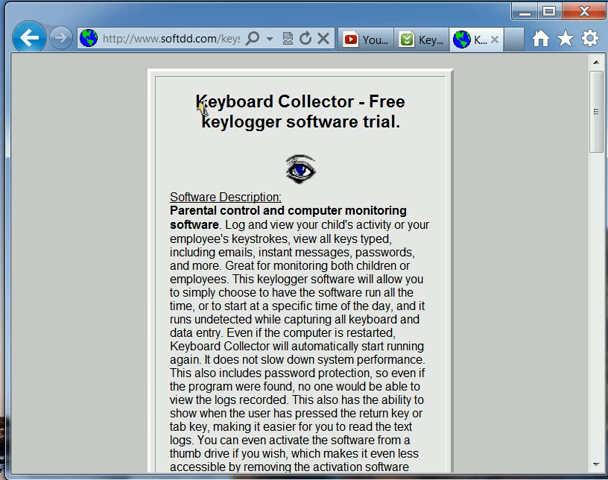
{"action": "mouse_move", "coordinate": [190, 110]}
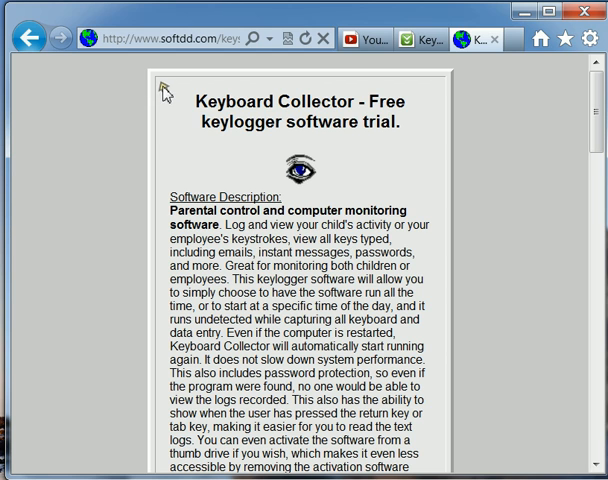
{"action": "mouse_move", "coordinate": [195, 97]}
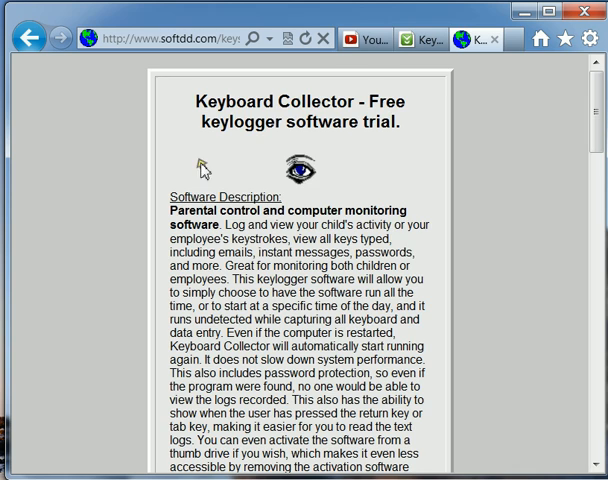
{"action": "scroll", "scroll_direction": "down", "scroll_amount": 3}
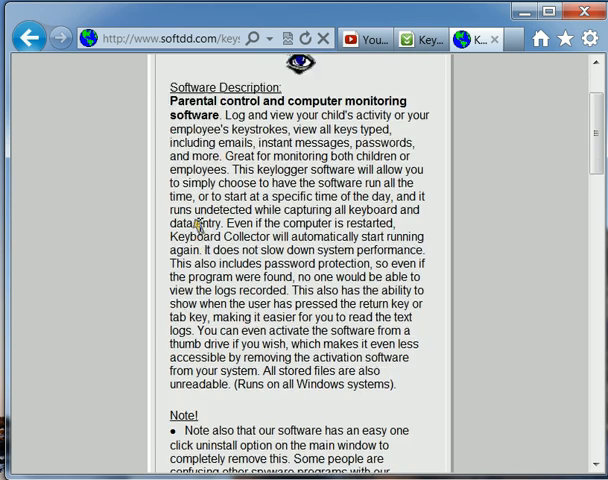
{"action": "scroll", "scroll_direction": "down", "scroll_amount": 3}
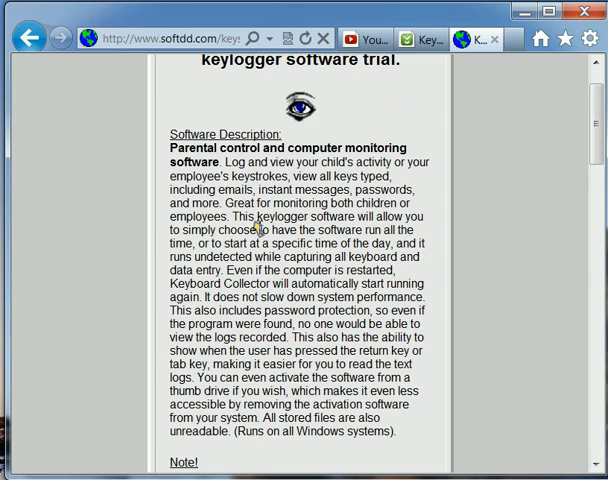
{"action": "scroll", "scroll_direction": "down", "scroll_amount": 3}
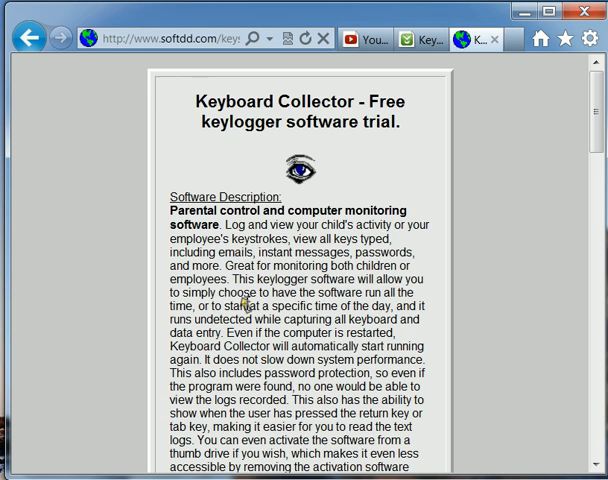
{"action": "scroll", "scroll_direction": "down", "scroll_amount": 3}
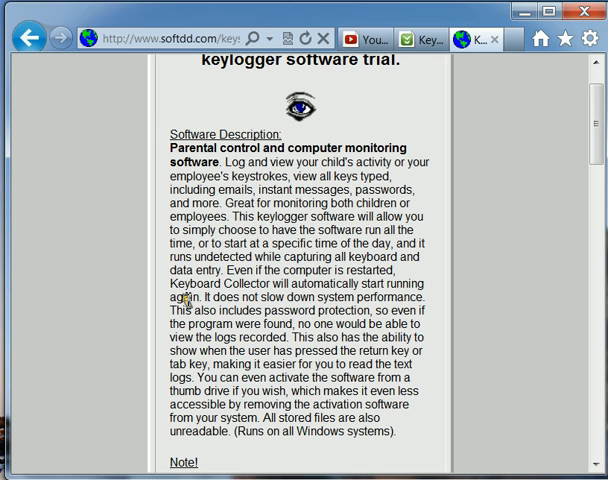
{"action": "scroll", "scroll_direction": "down", "scroll_amount": 3}
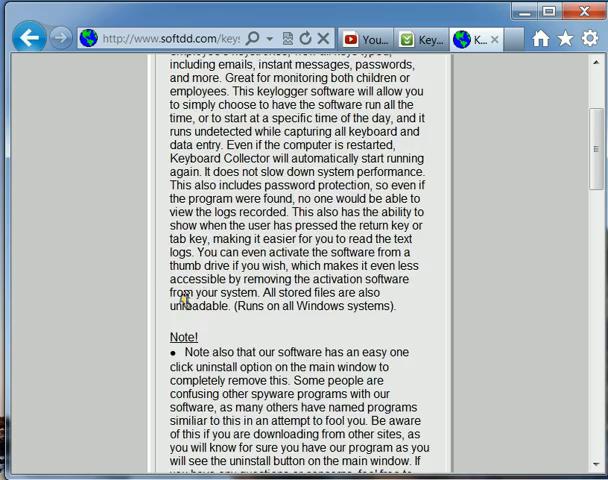
{"action": "scroll", "scroll_direction": "down", "scroll_amount": 3}
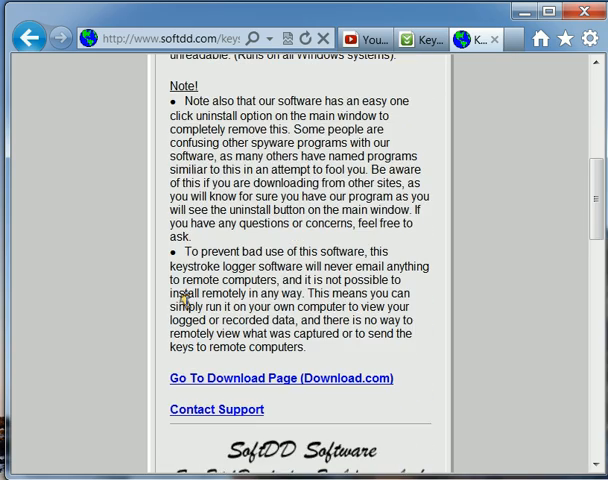
Scroll on through the software features and privacy notes back toward the Download.com link.
{"action": "scroll", "scroll_direction": "down", "scroll_amount": 3}
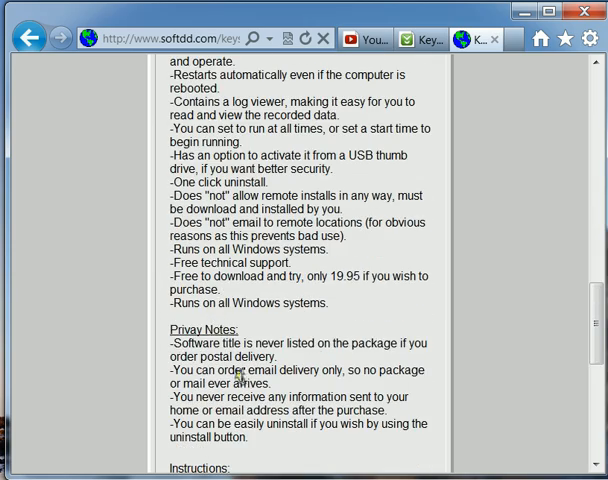
{"action": "scroll", "scroll_direction": "down", "scroll_amount": 3}
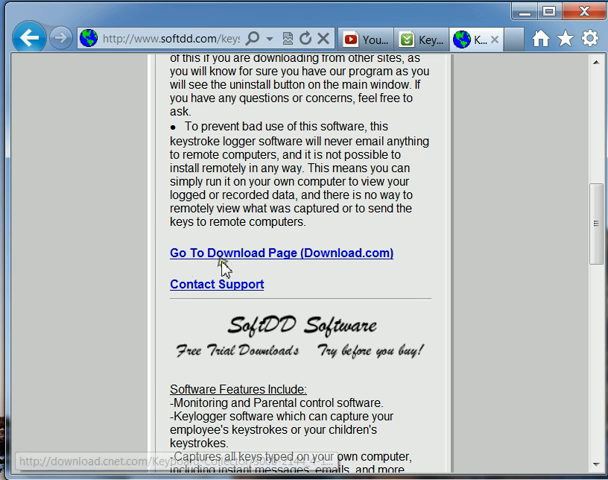
{"action": "mouse_move", "coordinate": [472, 55]}
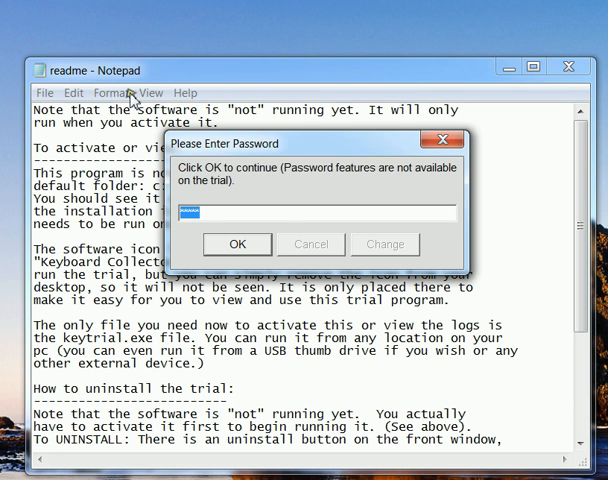
{"action": "mouse_move", "coordinate": [231, 191]}
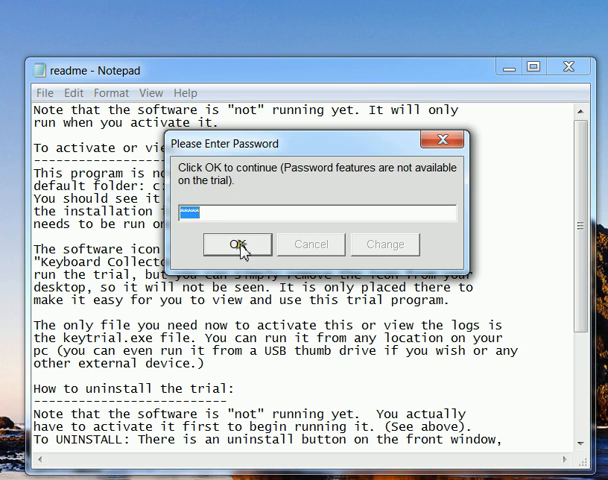
Accept the Please Enter Password prompt with OK to continue with the trial.
{"action": "left_click", "coordinate": [237, 244]}
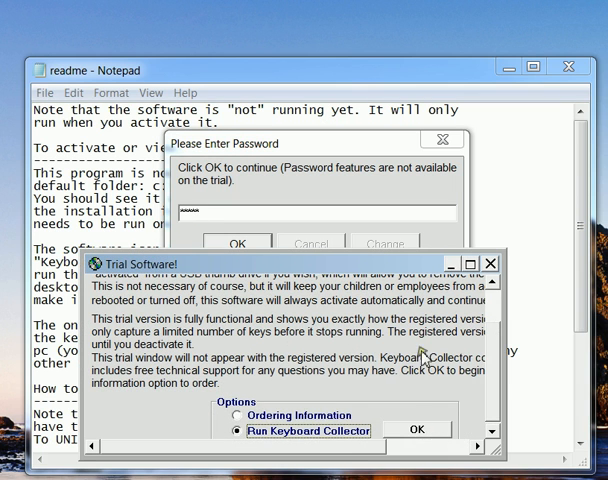
Confirm the trial notice with Run Keyboard Collector selected, reaching the setup and activation window.
{"action": "left_click", "coordinate": [236, 242]}
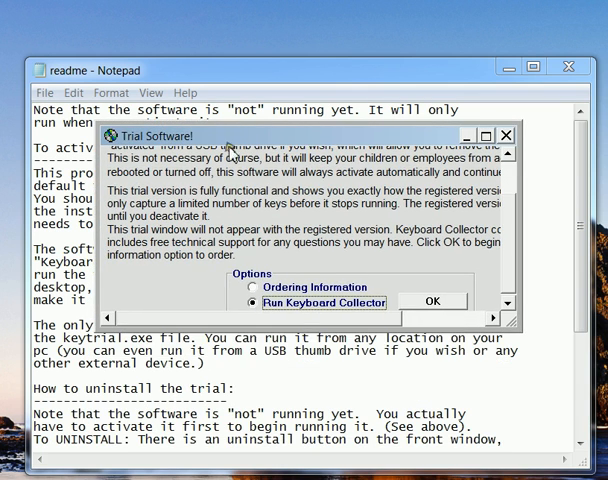
{"action": "mouse_move", "coordinate": [512, 225]}
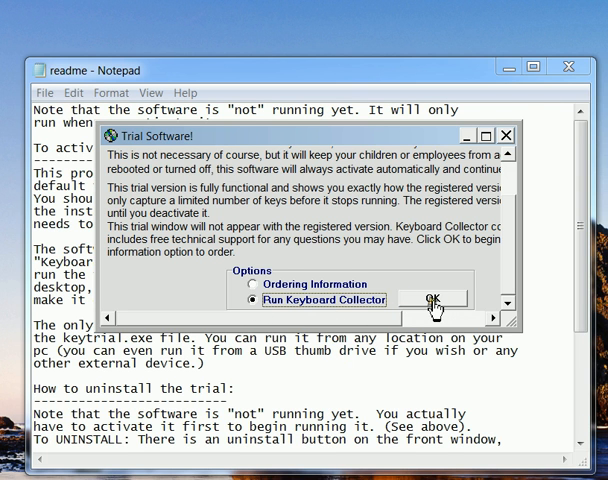
{"action": "left_click", "coordinate": [429, 299]}
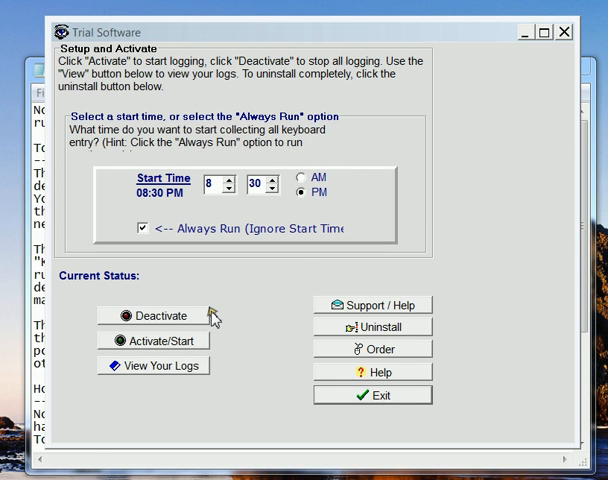
{"action": "mouse_move", "coordinate": [188, 249]}
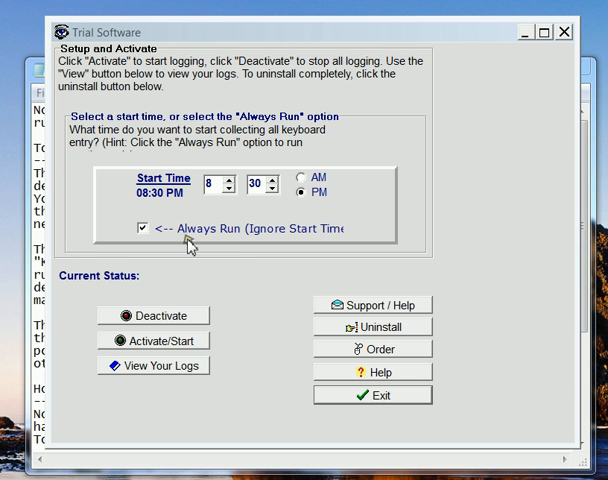
{"action": "mouse_move", "coordinate": [248, 248]}
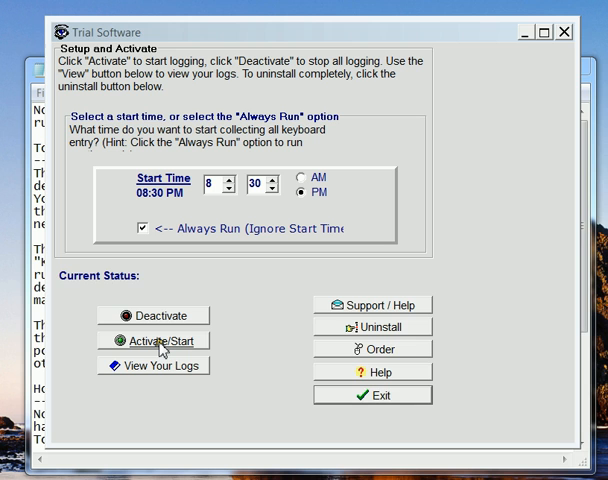
Activate keystroke logging with Always Run checked and confirm capture should begin now.
{"action": "left_click", "coordinate": [153, 340]}
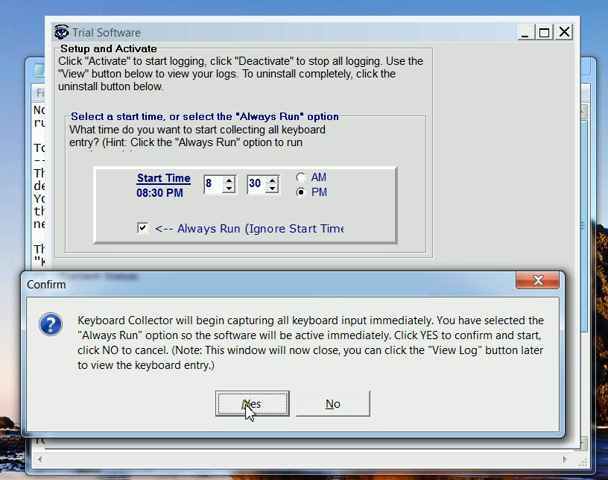
{"action": "left_click", "coordinate": [250, 403]}
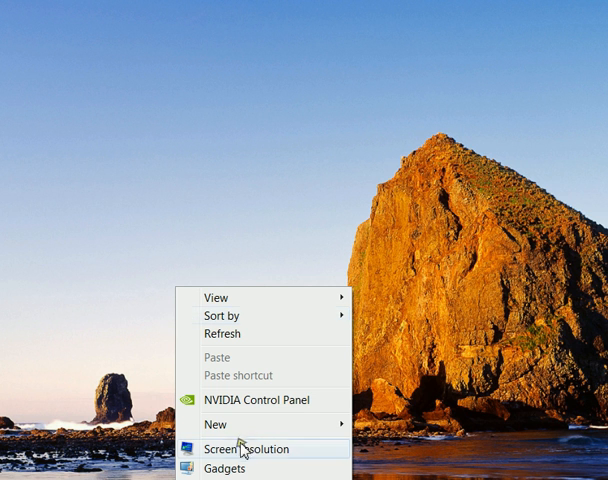
{"action": "mouse_move", "coordinate": [213, 424]}
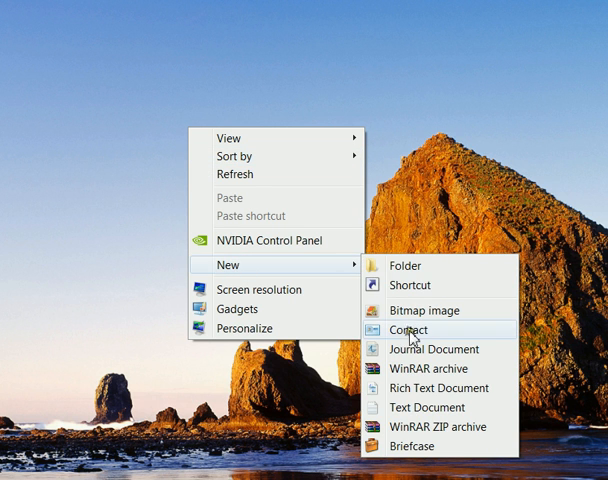
Create a new text document on the desktop and name it 'Passwords'.
{"action": "left_click", "coordinate": [426, 407]}
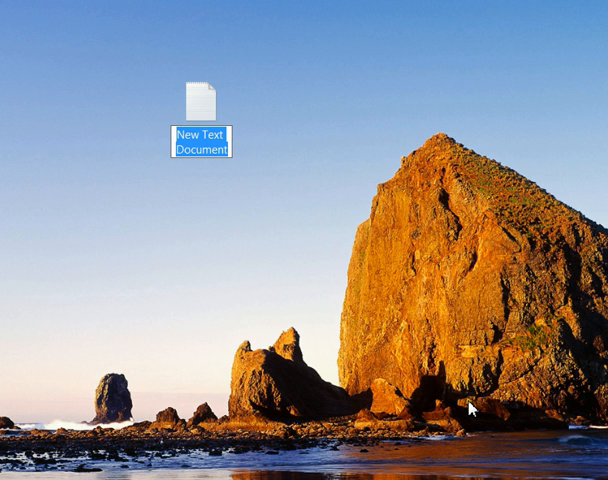
{"action": "type", "text": "Passwords"}
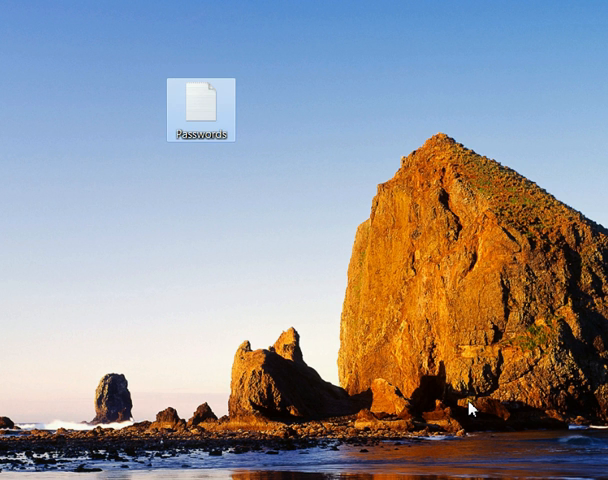
{"action": "double_click", "coordinate": [199, 103]}
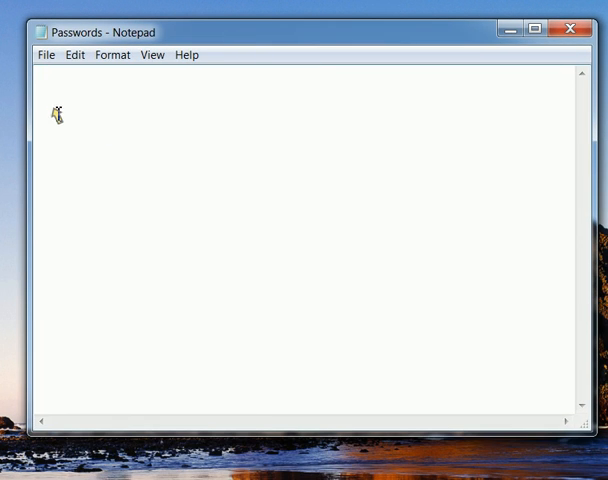
{"action": "mouse_move", "coordinate": [128, 124]}
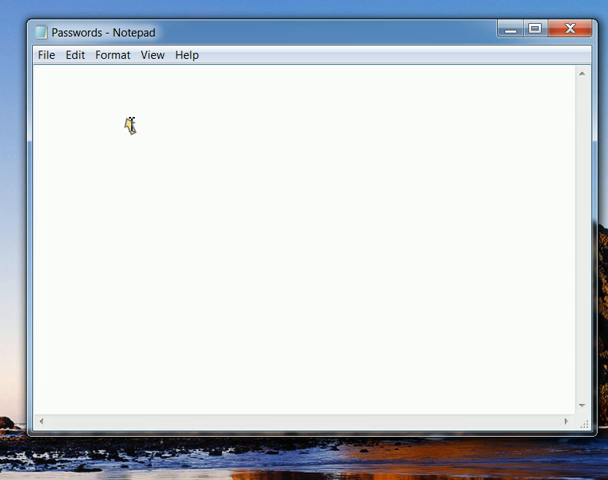
{"action": "type", "text": "ma"}
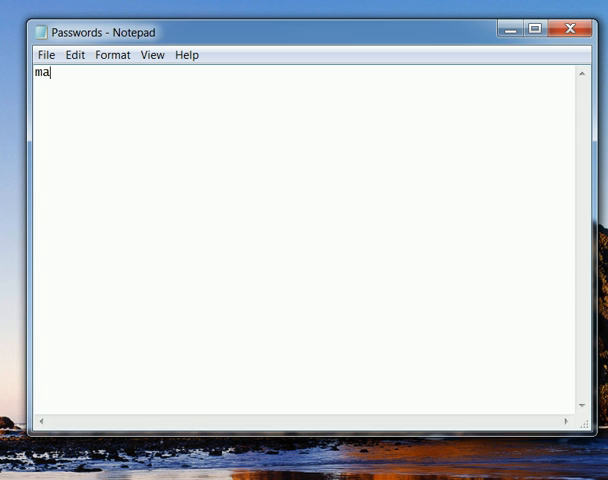
{"action": "type", "text": "il."}
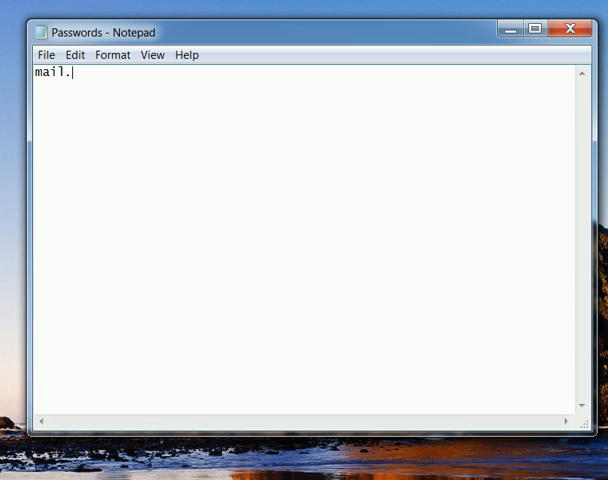
{"action": "type", "text": "yahoo"}
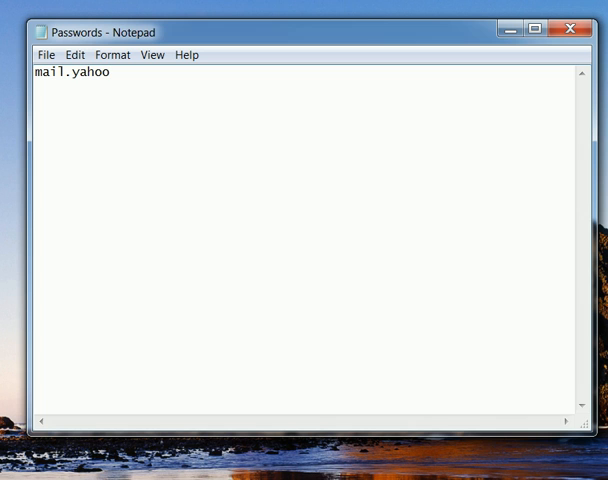
{"action": "type", "text": "pas"}
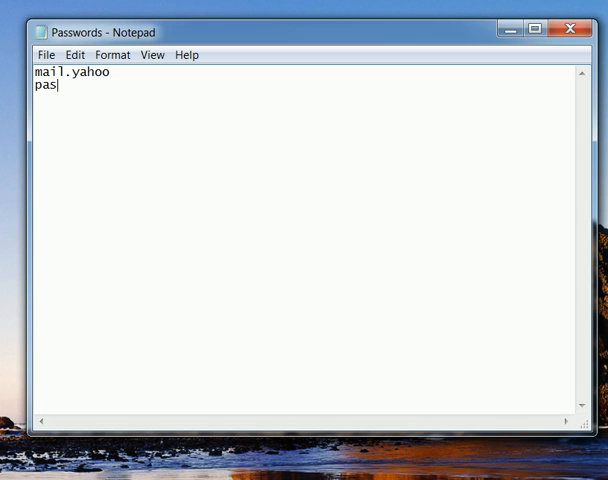
{"action": "type", "text": "swoe"}
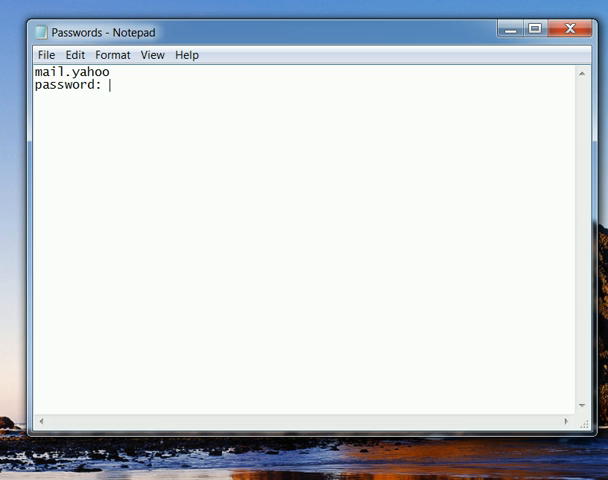
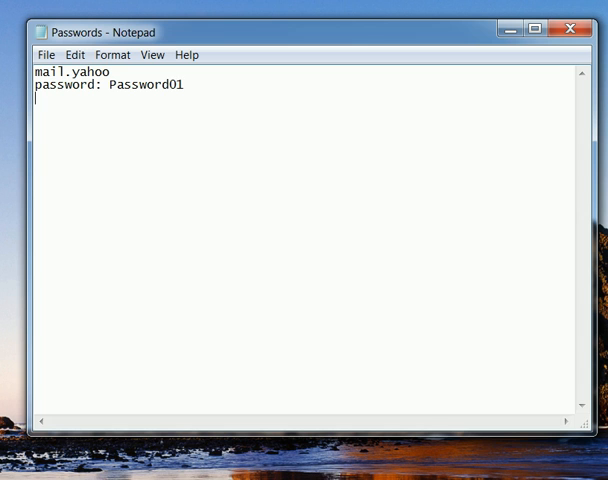
{"action": "mouse_move", "coordinate": [170, 72]}
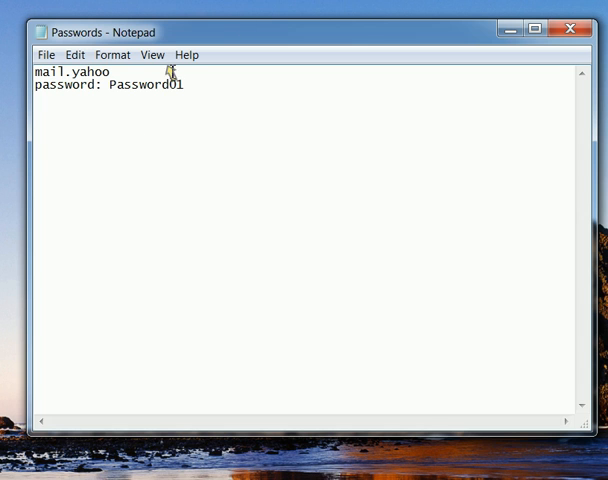
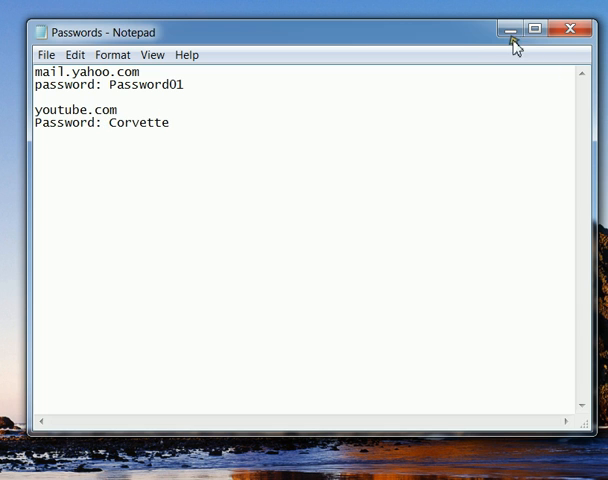
{"action": "mouse_move", "coordinate": [507, 28]}
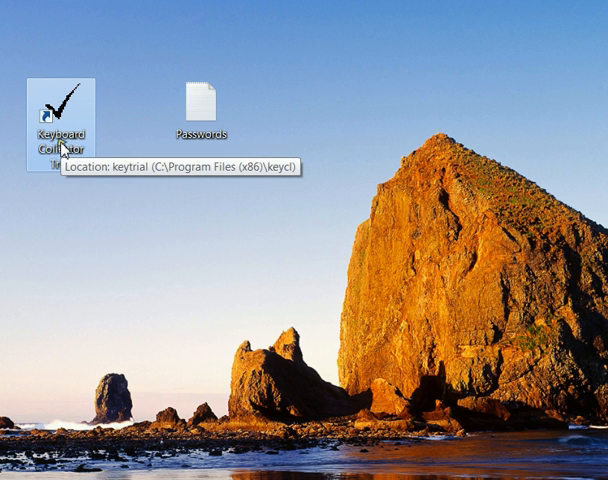
Relaunch Keyboard Collector from its desktop shortcut and pass the password and trial notices to the setup window.
{"action": "double_click", "coordinate": [59, 102]}
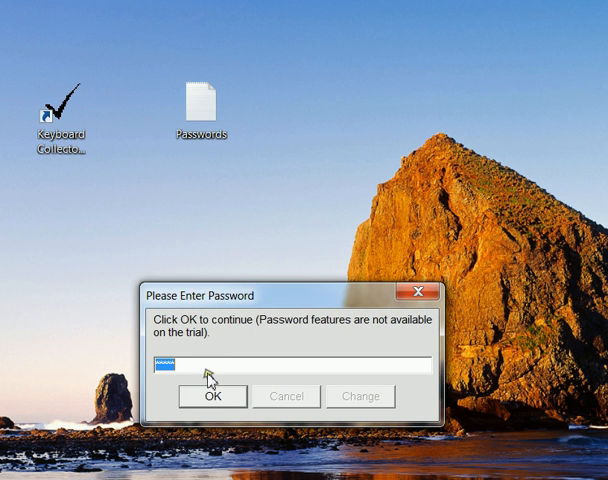
{"action": "left_click", "coordinate": [211, 396]}
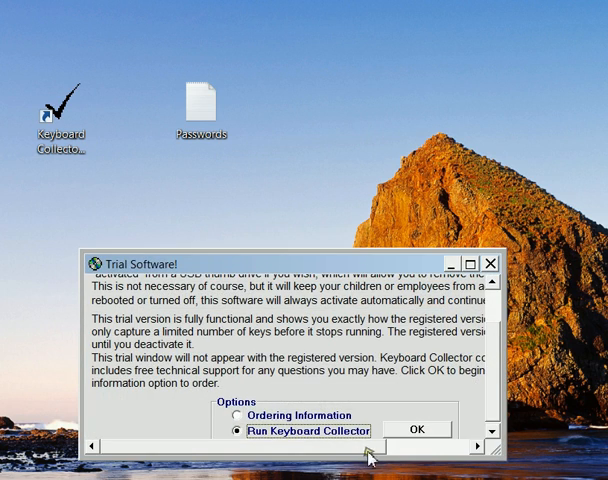
{"action": "left_click", "coordinate": [416, 428]}
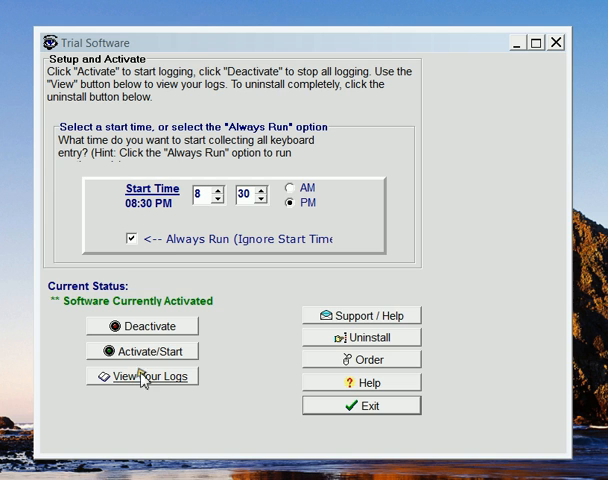
{"action": "left_click", "coordinate": [141, 377]}
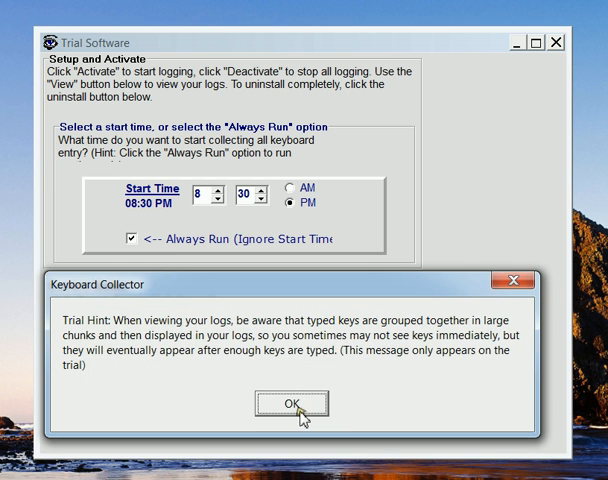
{"action": "left_click", "coordinate": [288, 402]}
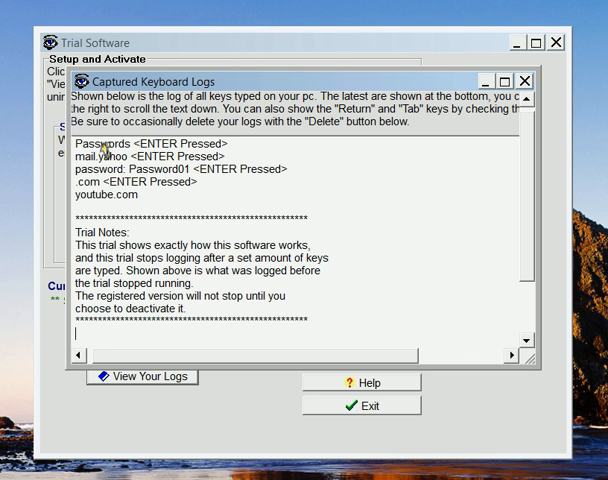
{"action": "mouse_move", "coordinate": [138, 157]}
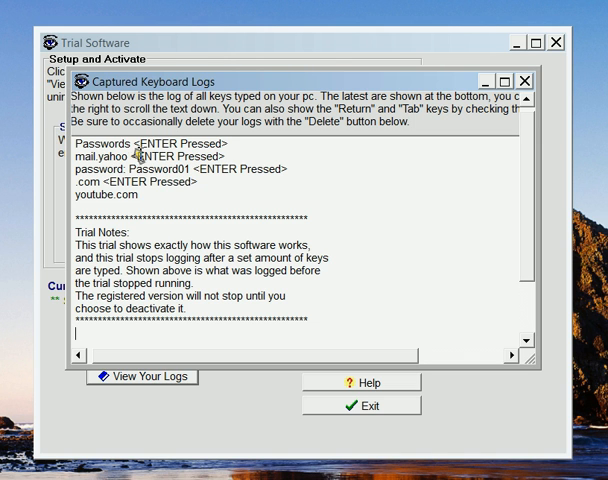
{"action": "mouse_move", "coordinate": [148, 150]}
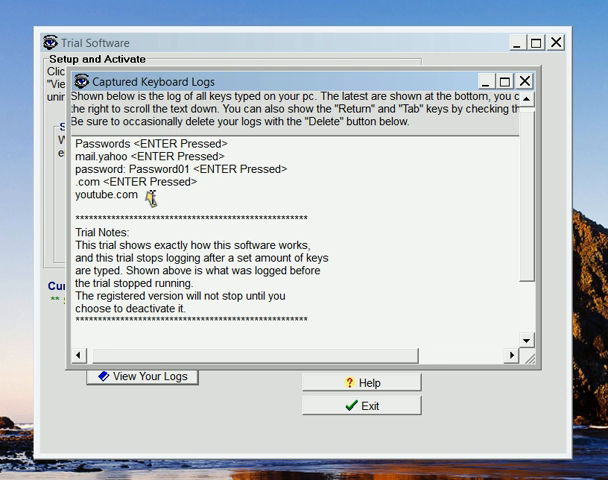
{"action": "mouse_move", "coordinate": [220, 180]}
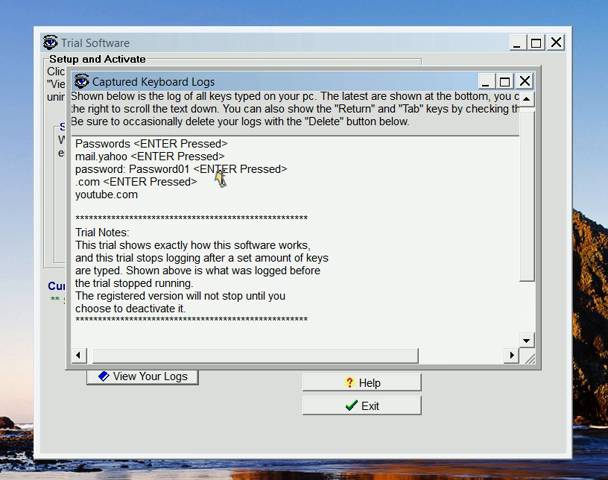
{"action": "mouse_move", "coordinate": [462, 142]}
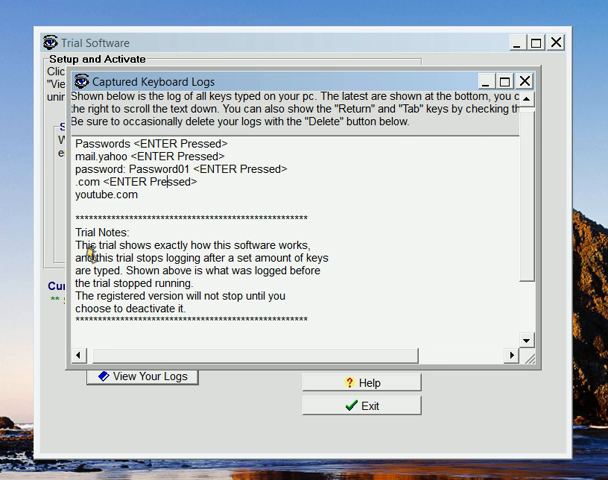
{"action": "mouse_move", "coordinate": [160, 196]}
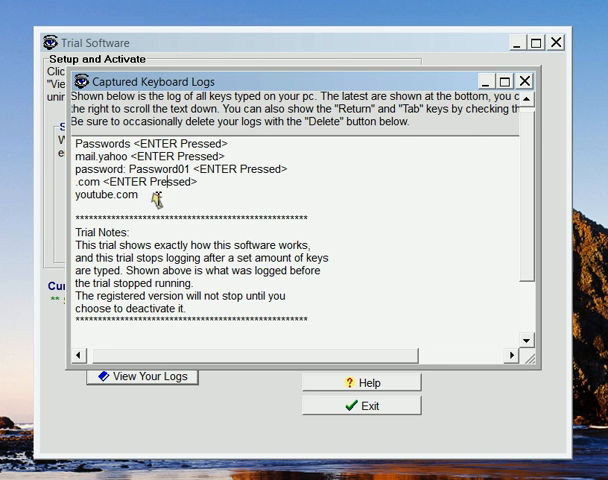
{"action": "mouse_move", "coordinate": [390, 182]}
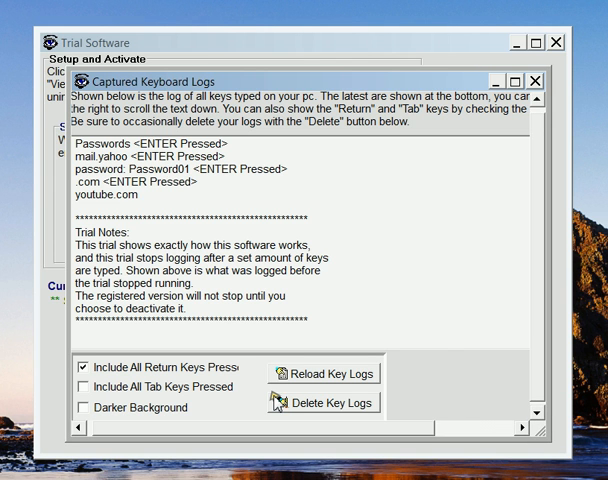
{"action": "mouse_move", "coordinate": [369, 467]}
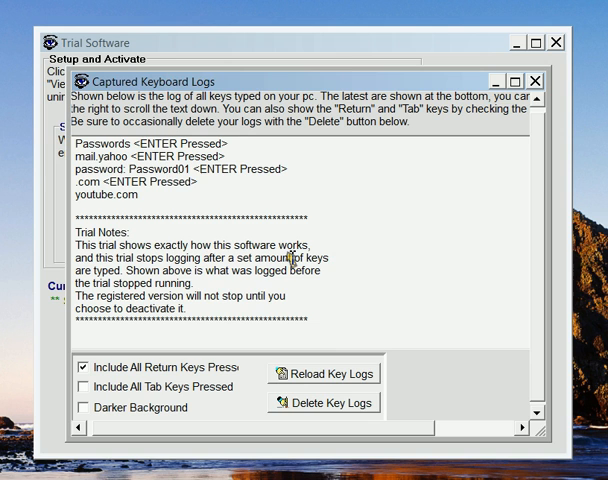
Close the Captured Keyboard Logs window, returning to the setup window with logging still active.
{"action": "left_click", "coordinate": [538, 79]}
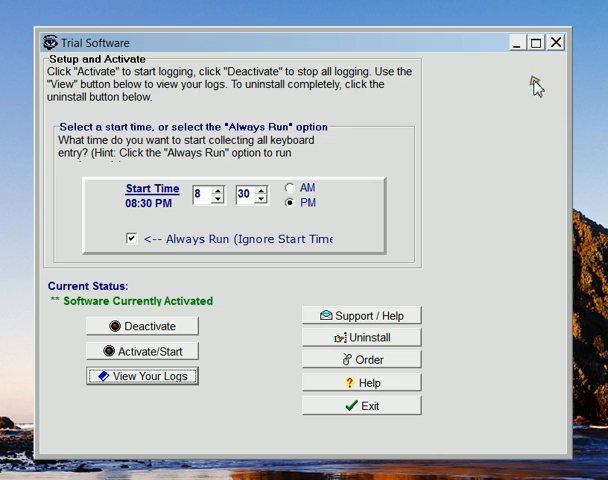